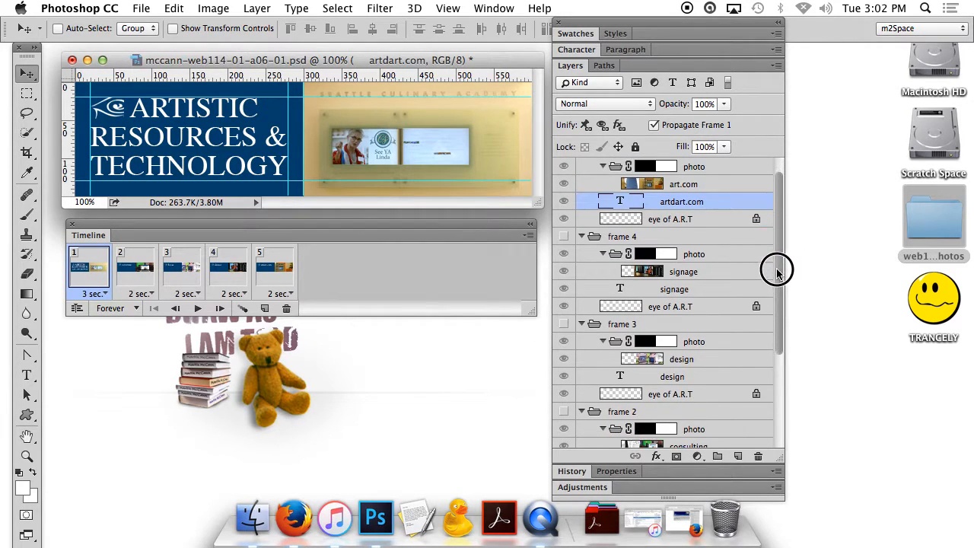
Screenshot the animation document with the Layers panel scrolled to the background layer.
scroll("down", 3)
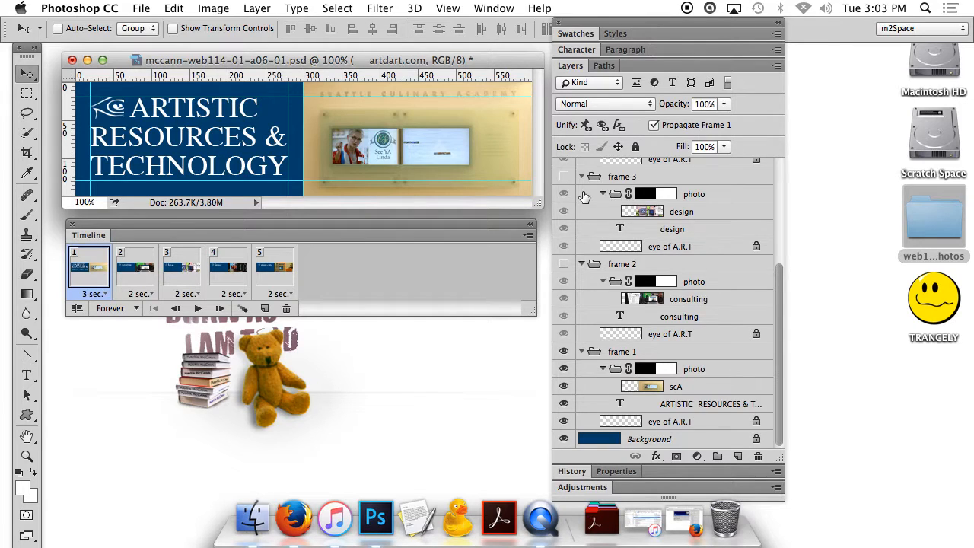
left_click(54, 29)
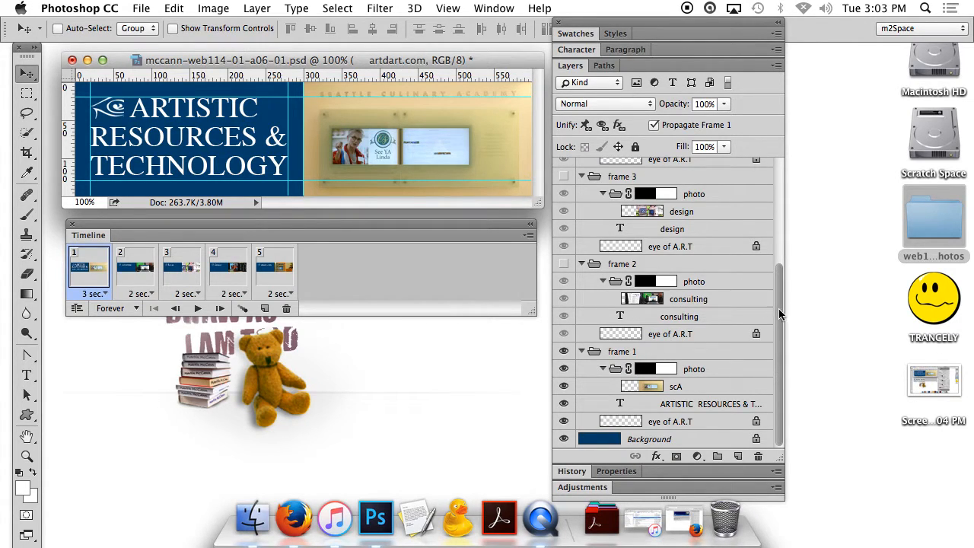
Screenshot the Layers panel's upper half with the frame 5 group selected.
scroll("down", 3)
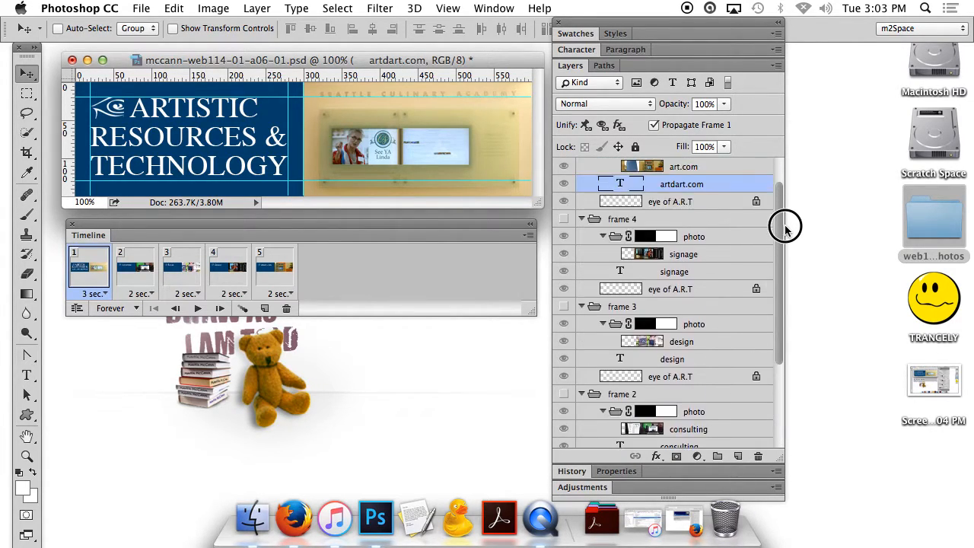
scroll("down", 3)
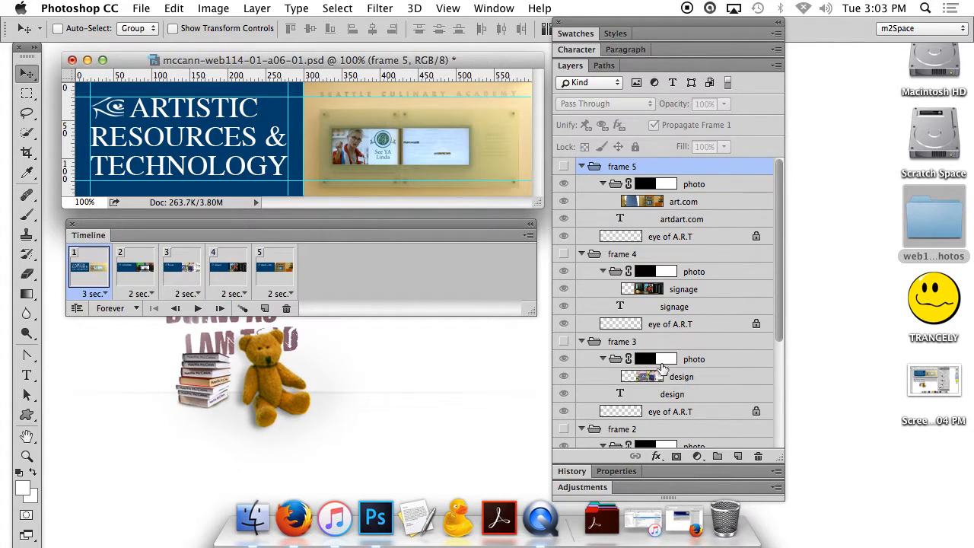
left_click(56, 28)
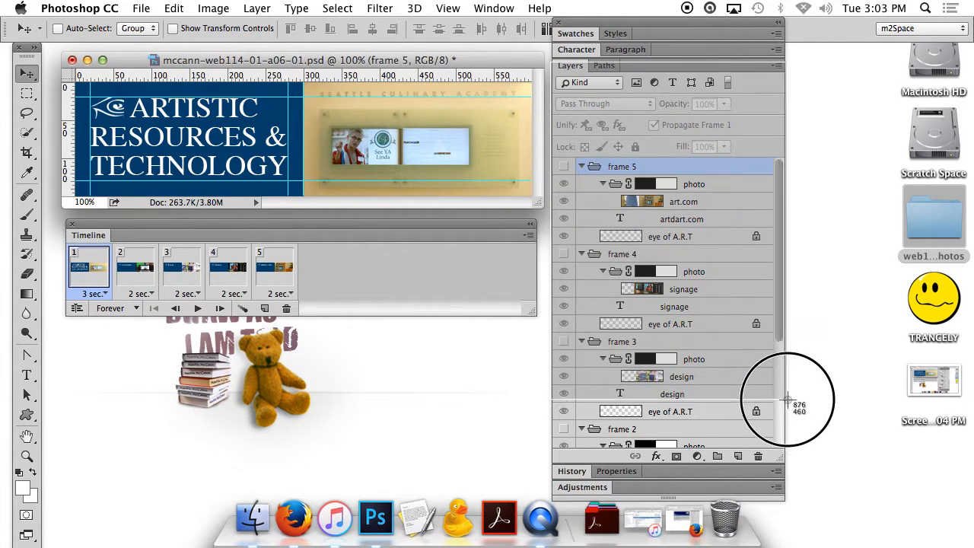
mouse_move(783, 400)
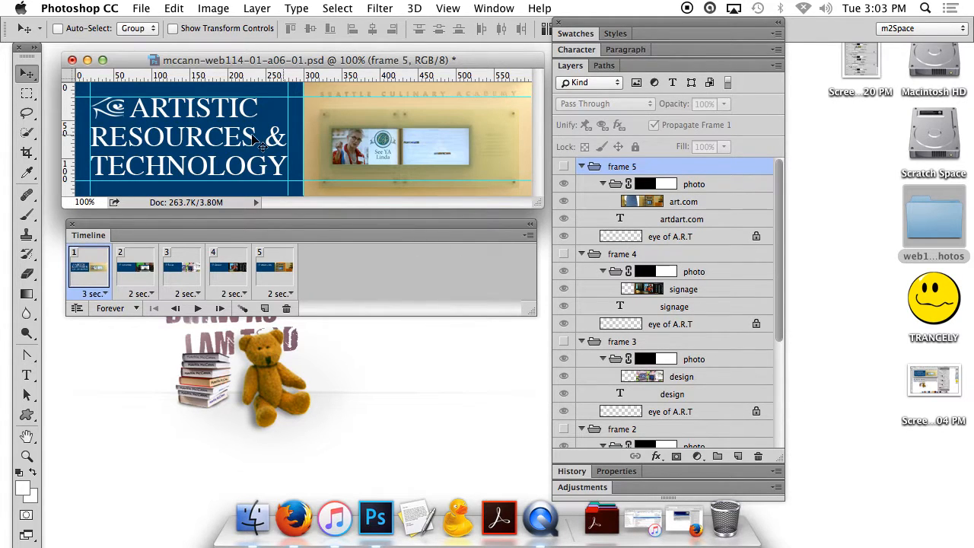
Close the banner animation PSD via File > Close.
left_click(71, 60)
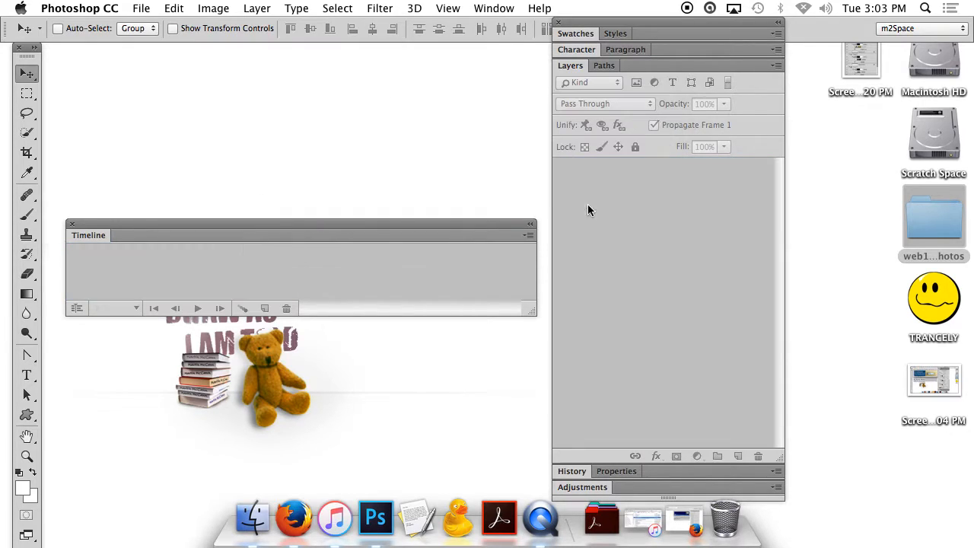
mouse_move(72, 226)
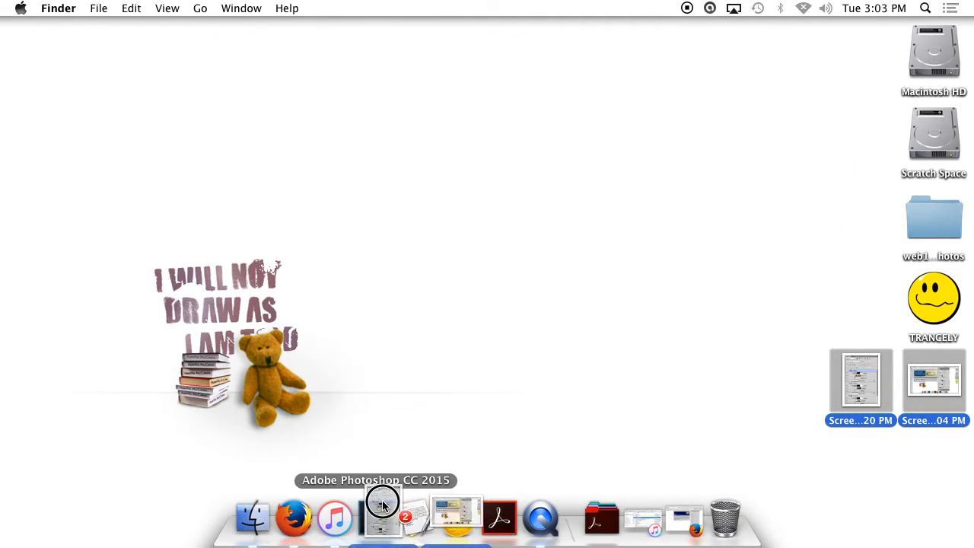
Open both desktop screenshots in Photoshop and combine them into one image.
left_click(383, 517)
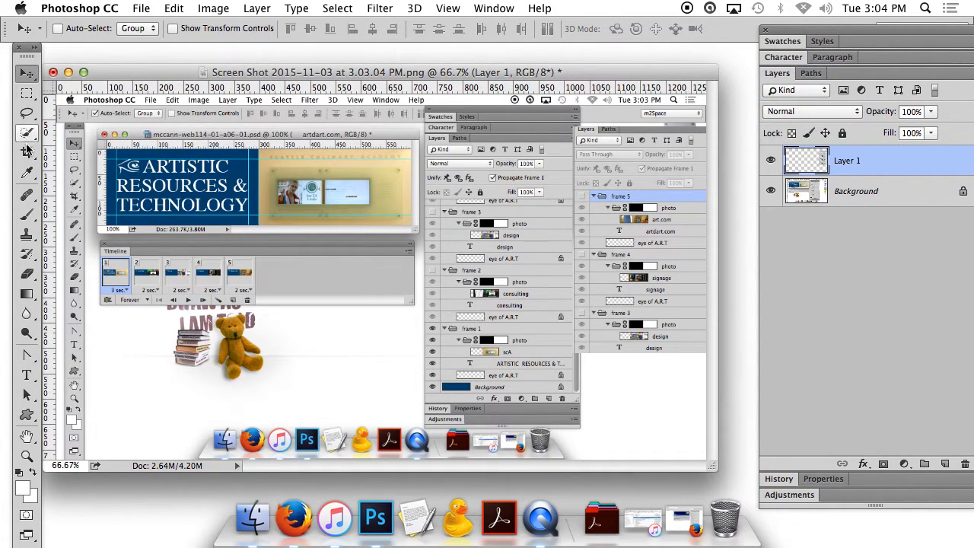
Crop the composite to both halves of the layer list, then open the File menu.
left_click(25, 154)
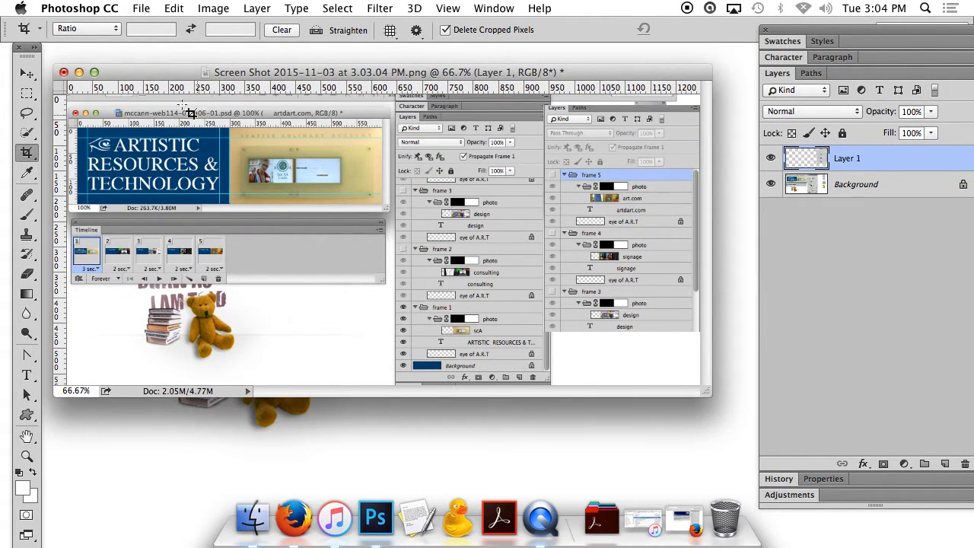
left_click(140, 9)
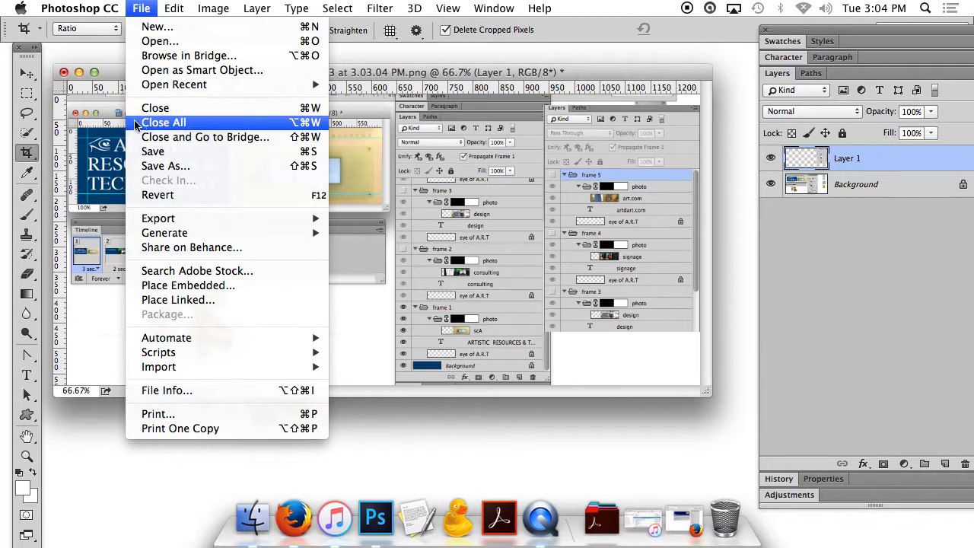
mouse_move(165, 232)
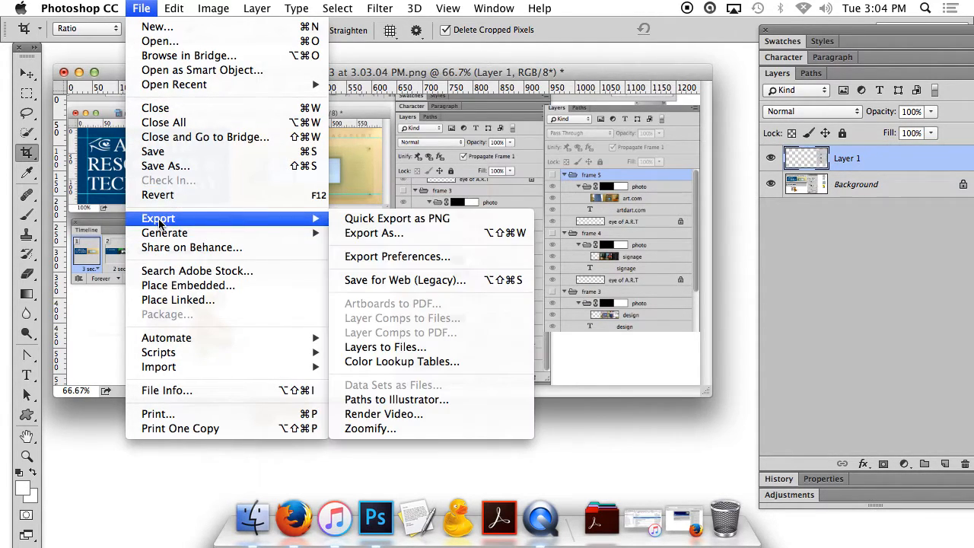
Save the composite for web as mccann-web114-01-a06-01.gif in the assignment folder.
left_click(405, 280)
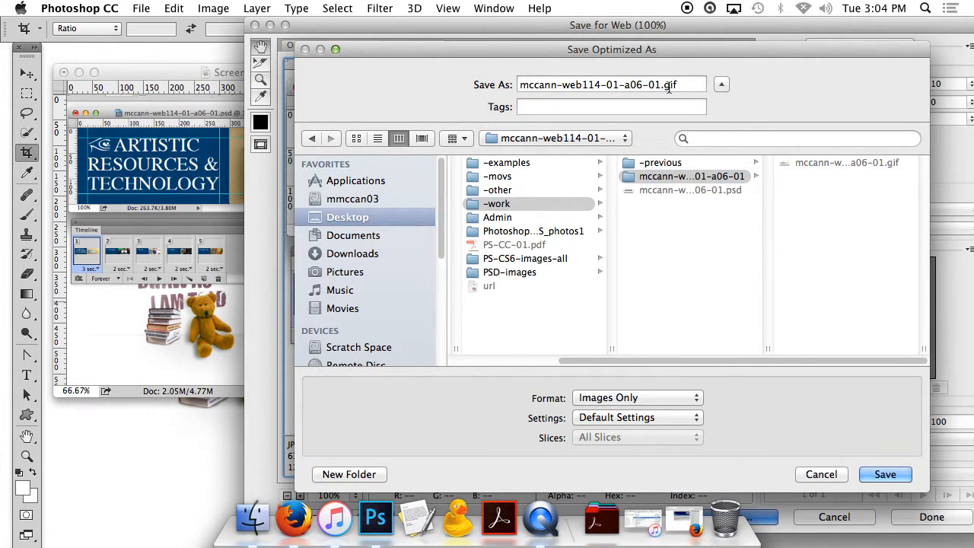
left_click(658, 84)
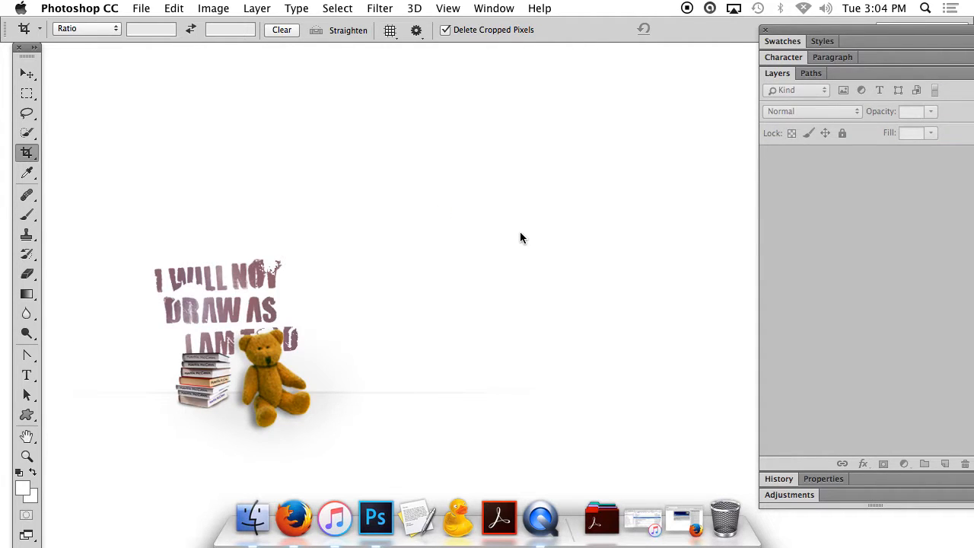
right_click(543, 520)
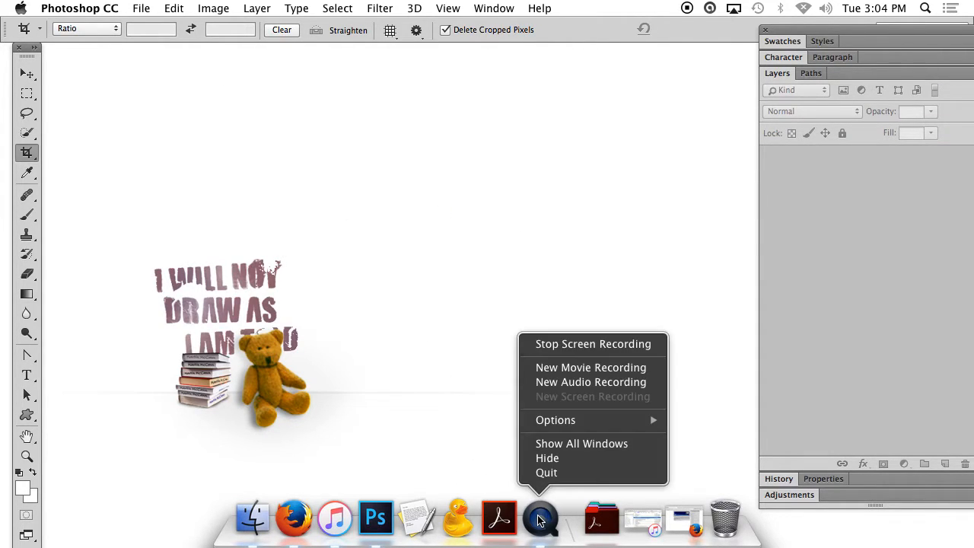